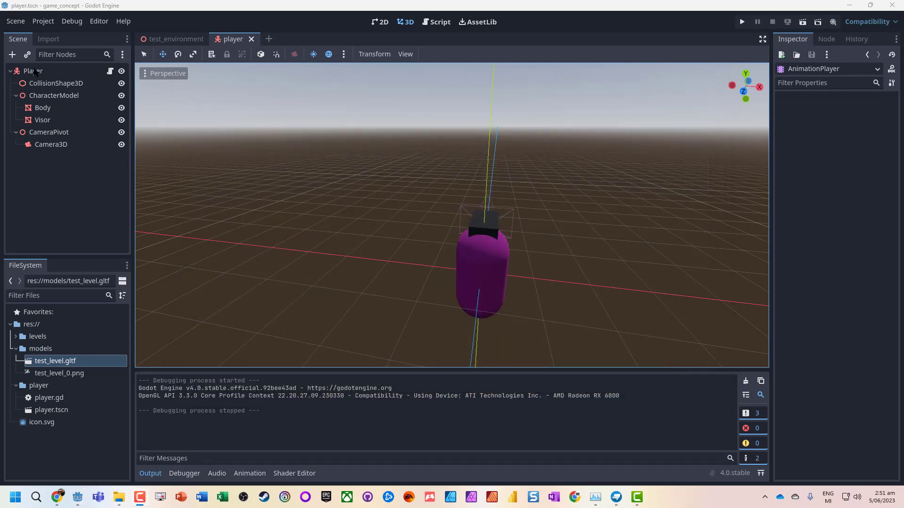
Select CameraPivot under Player to show its Transform in the Inspector.
left_click(33, 70)
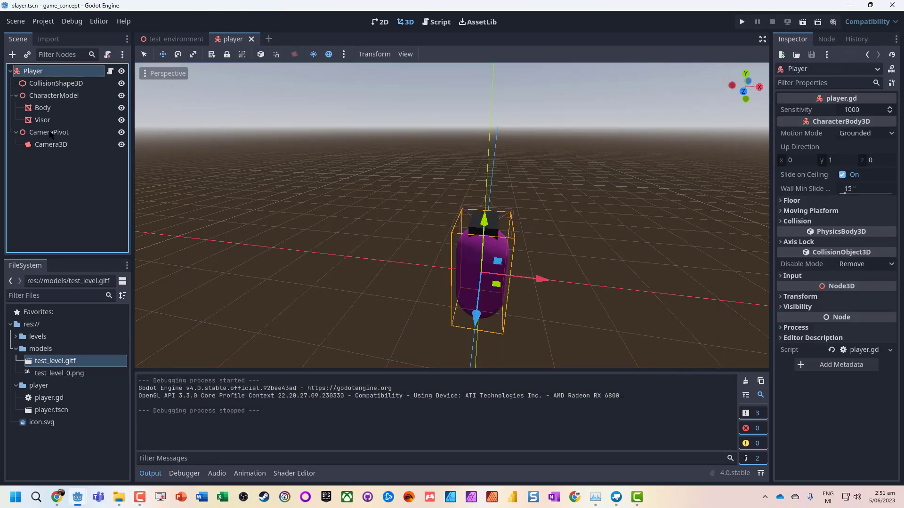
left_click(48, 132)
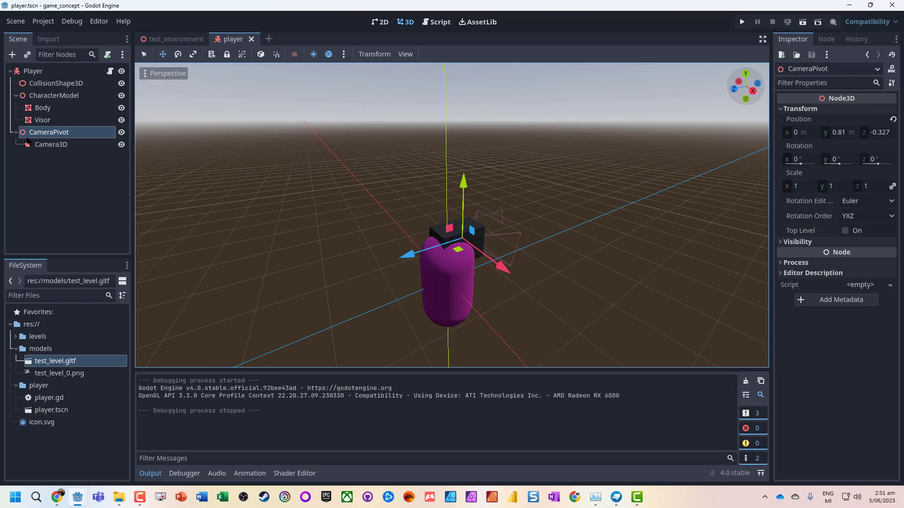
Add an AnimationPlayer child node under CameraPivot.
right_click(48, 132)
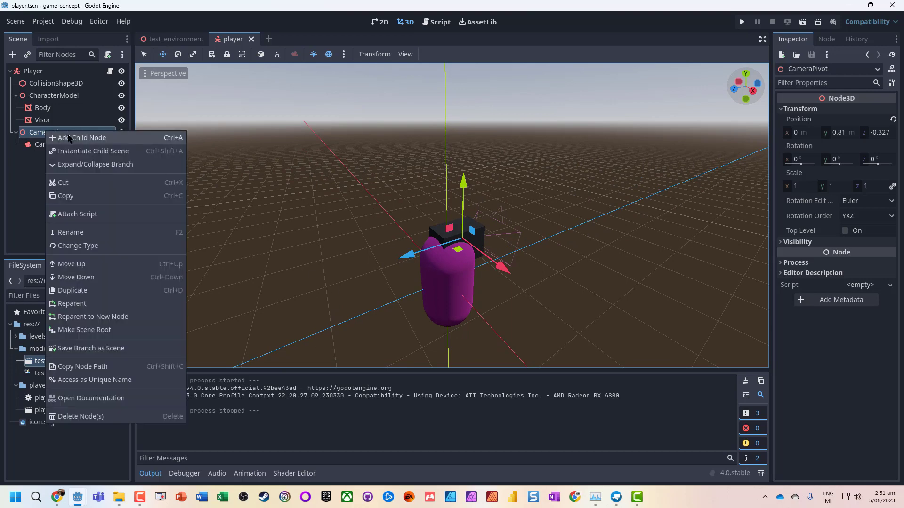
left_click(82, 137)
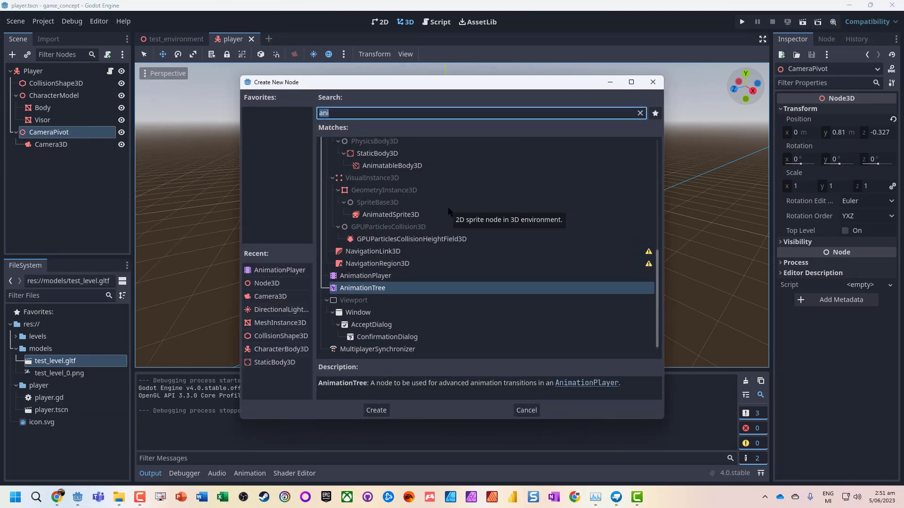
mouse_move(373, 280)
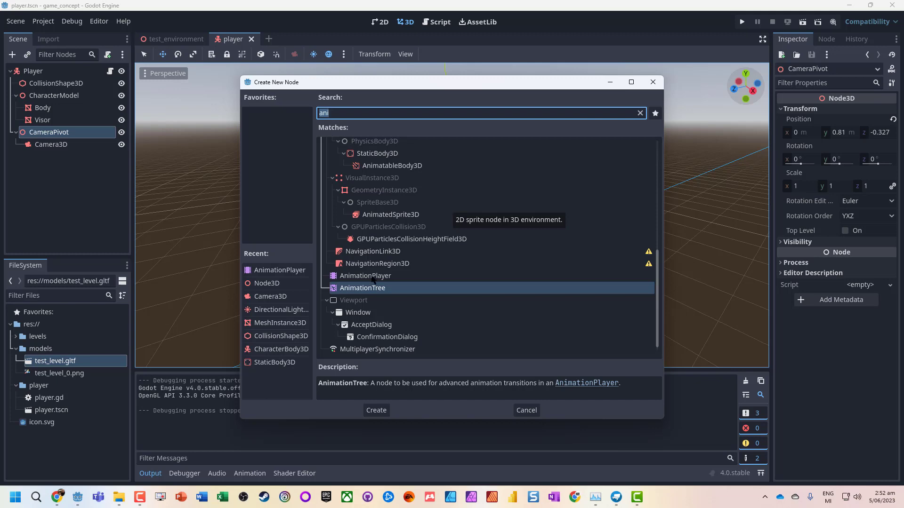
left_click(376, 409)
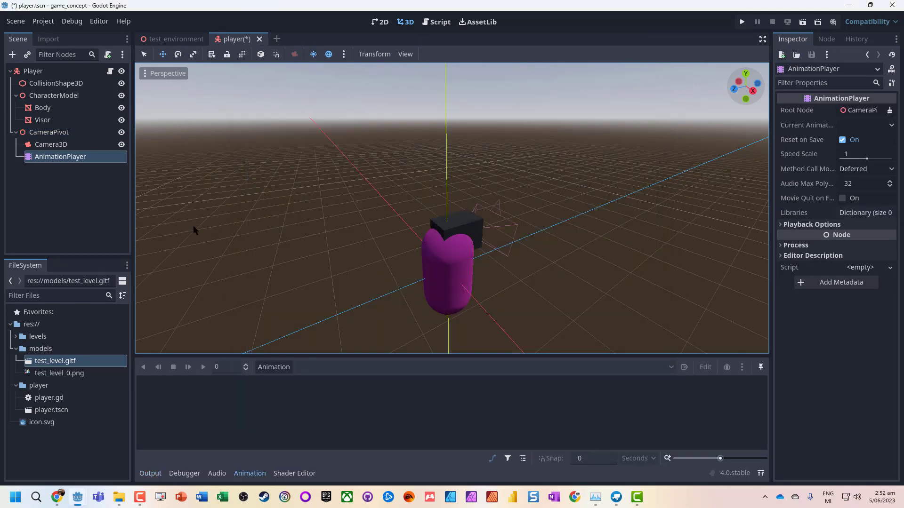
mouse_move(65, 163)
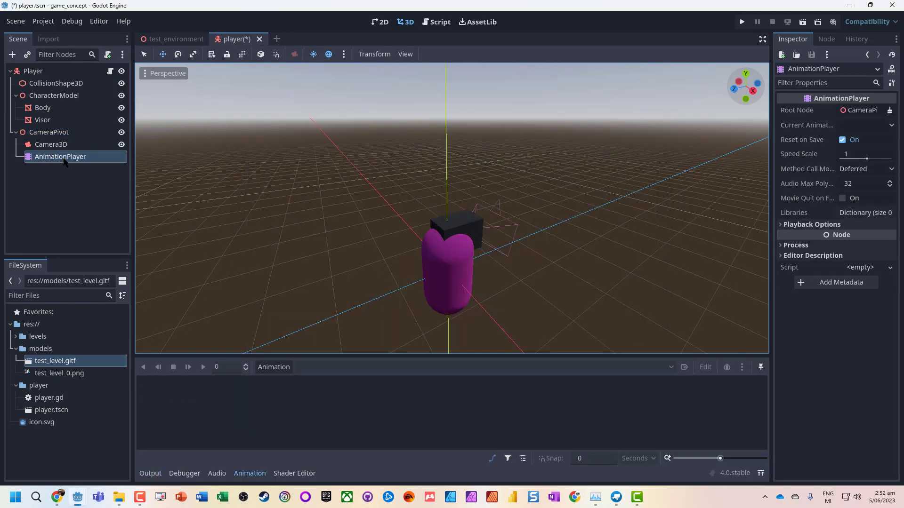
mouse_move(60, 157)
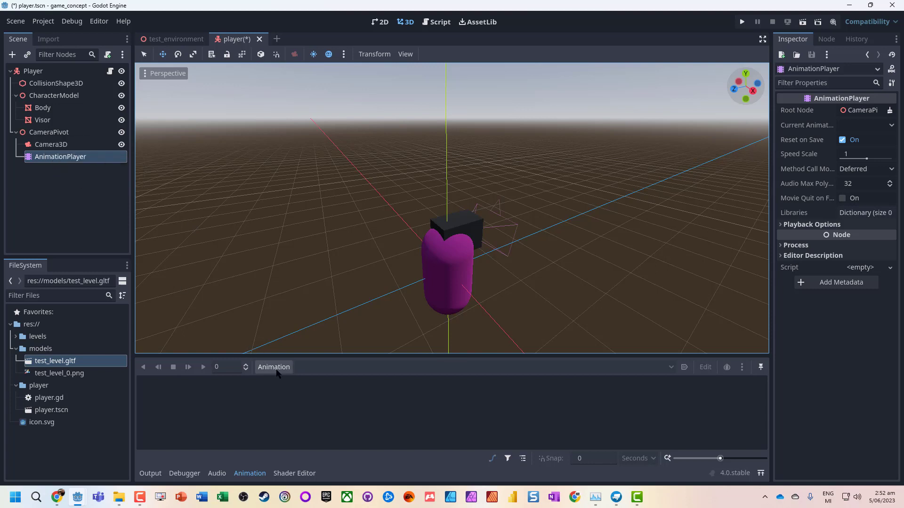
Create a new animation named head_bob with a length of 1.5 seconds.
left_click(273, 367)
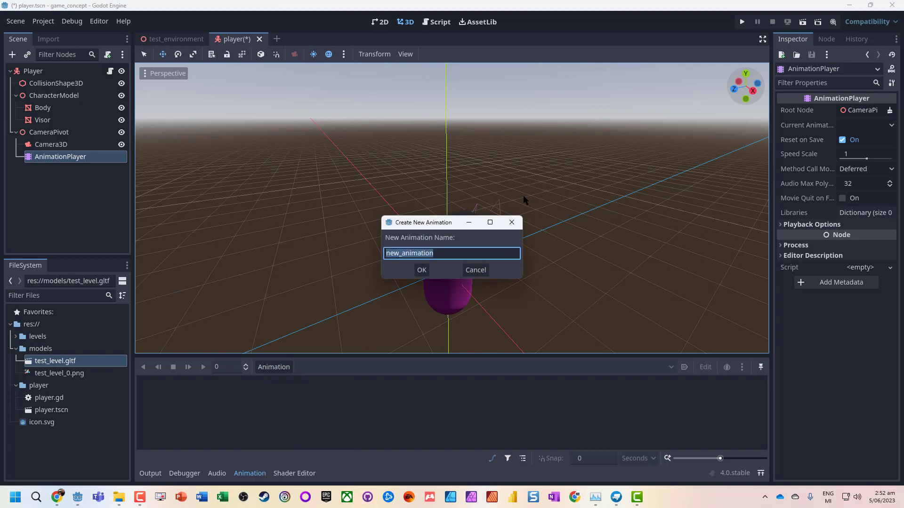
type("head_bob")
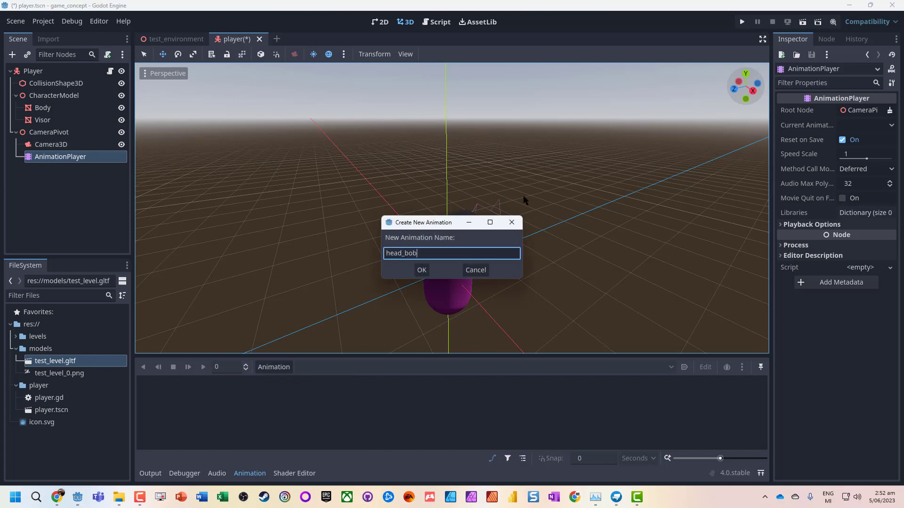
left_click(422, 270)
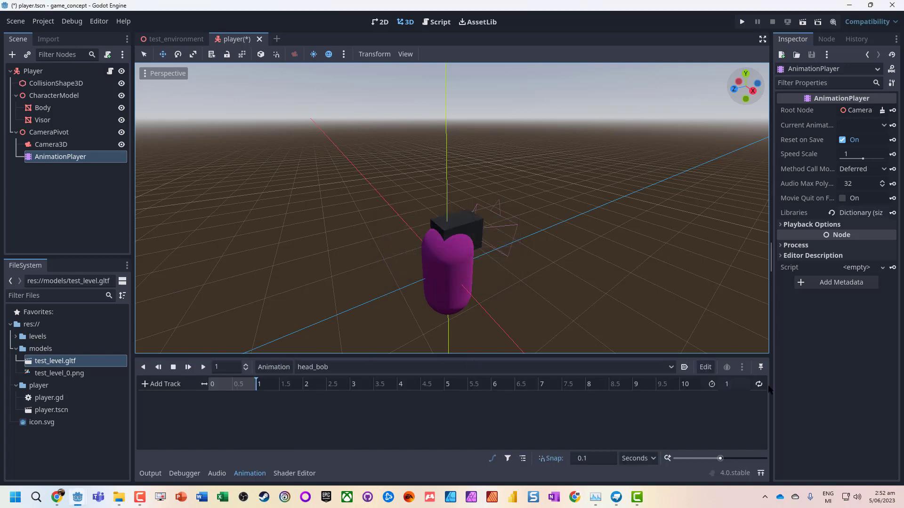
left_click(732, 385)
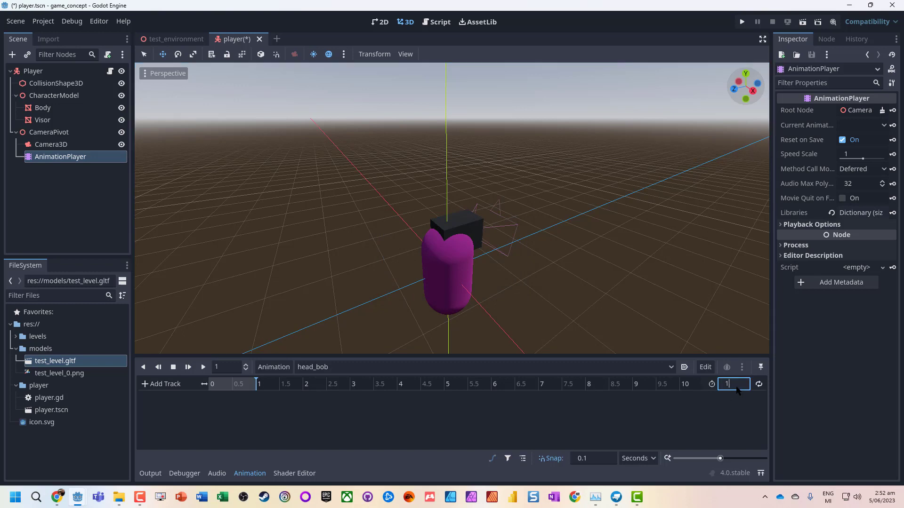
type("1.5")
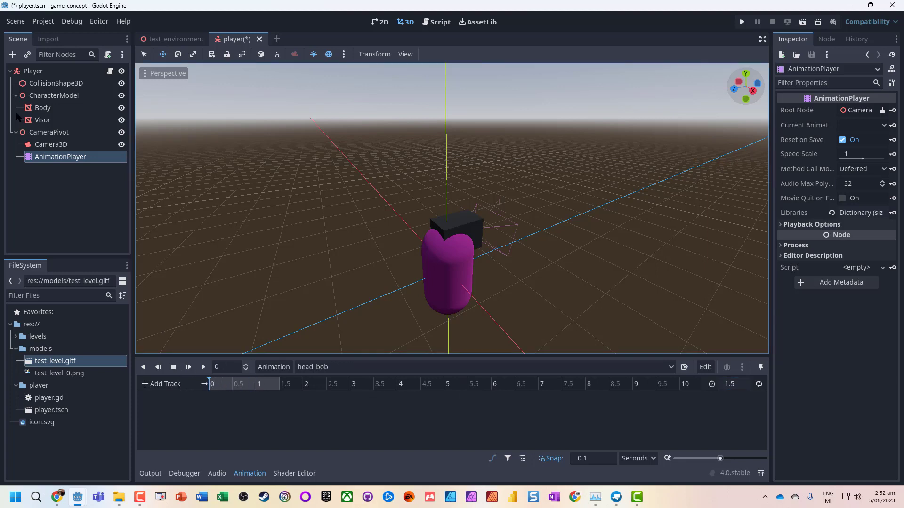
Key CameraPivot's position and rotation tracks in head_bob, then move to the 1.5-second mark.
left_click(48, 131)
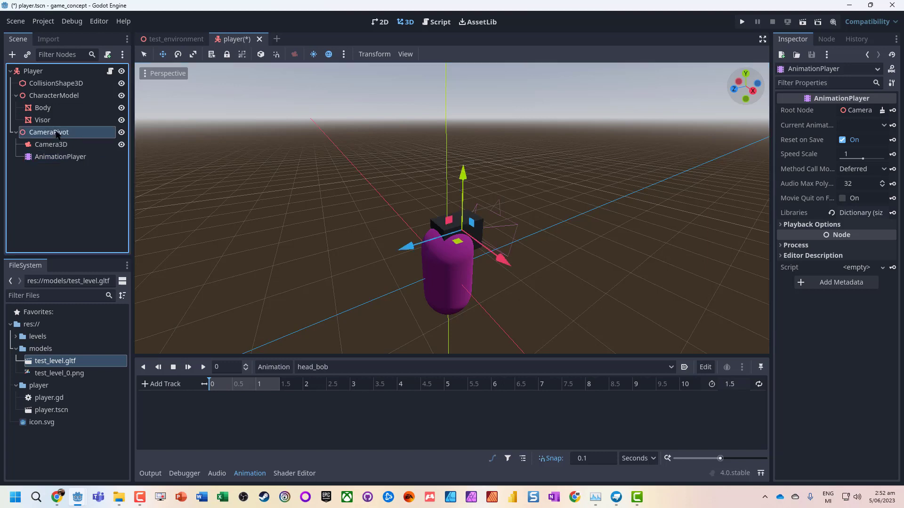
left_click(48, 132)
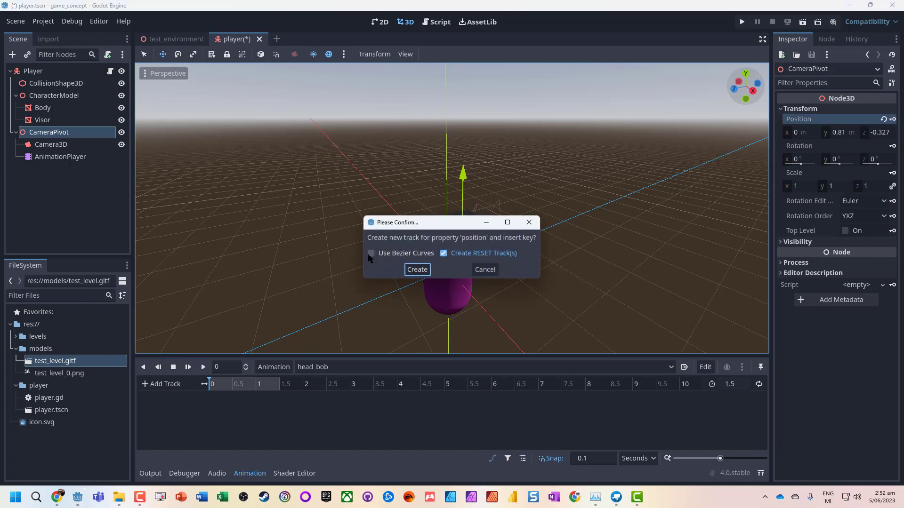
left_click(416, 269)
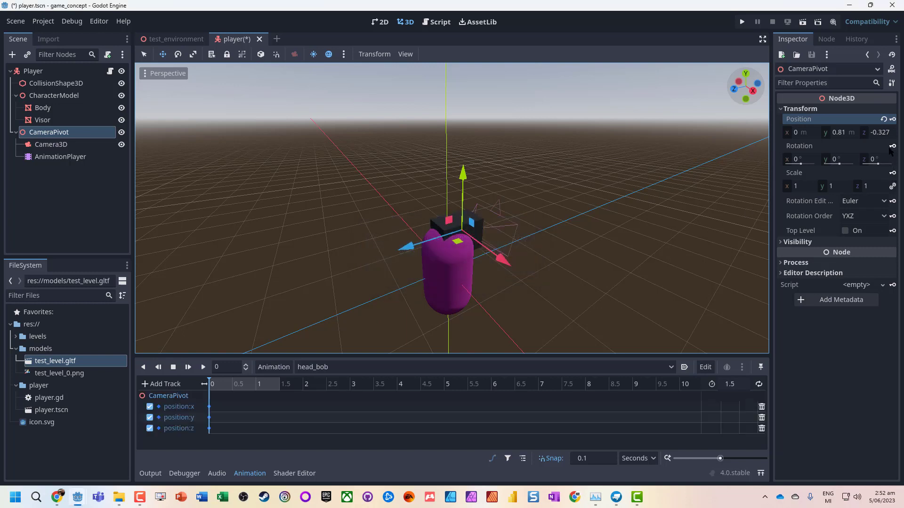
left_click(892, 146)
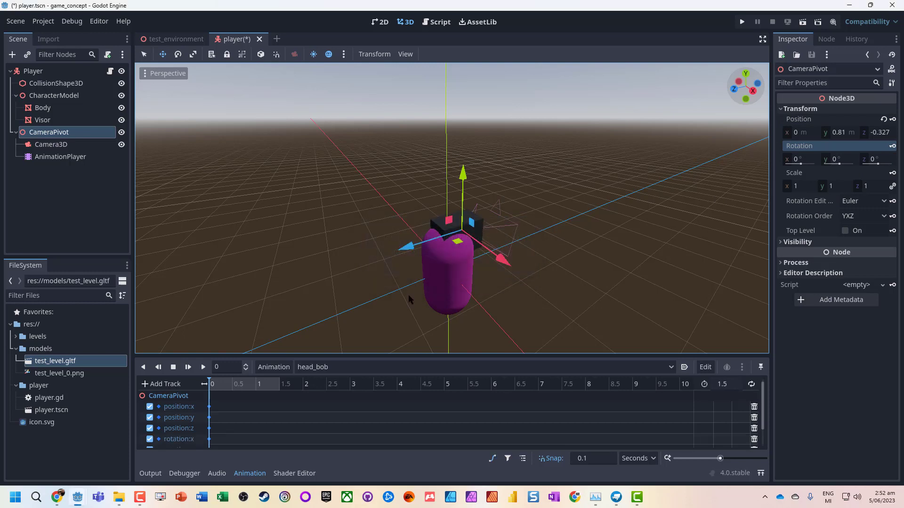
mouse_move(579, 239)
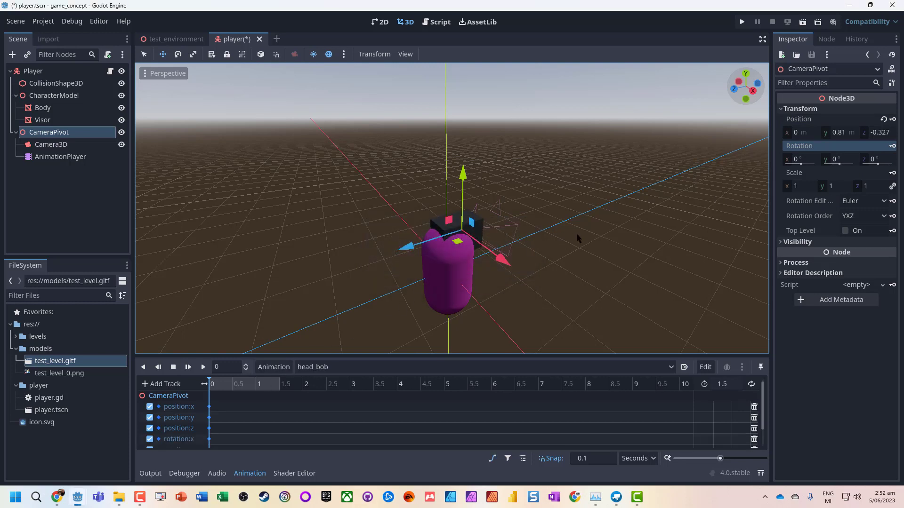
mouse_move(363, 317)
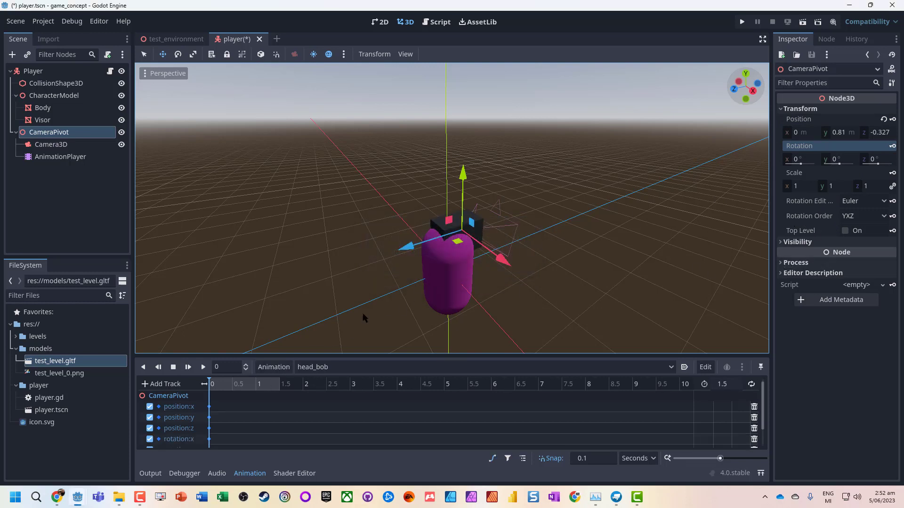
left_click(275, 384)
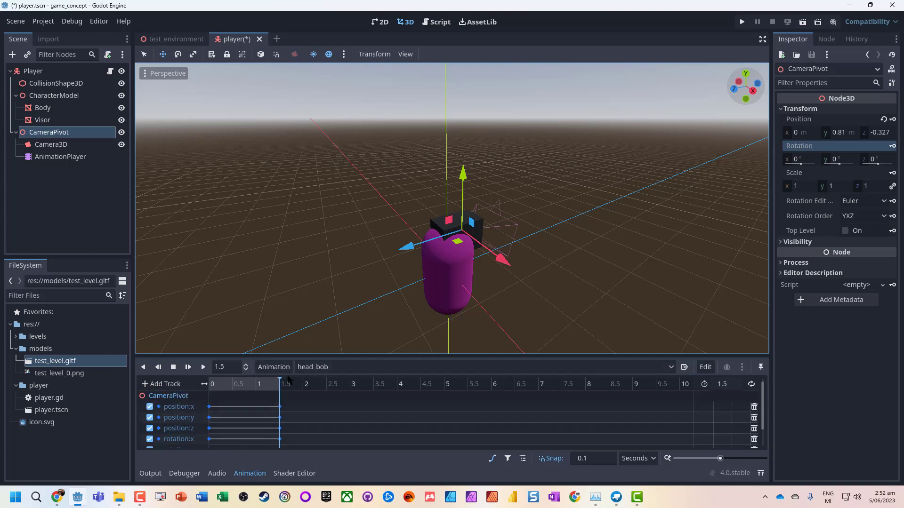
mouse_move(233, 389)
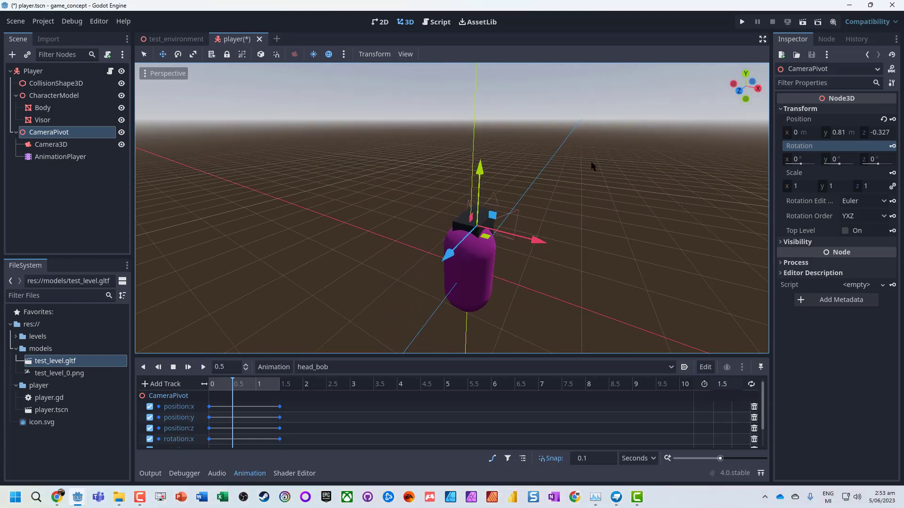
Shift CameraPivot along x, turn it about -46.5° on y and raise it slightly at 0.5 s.
left_click_drag(536, 242, 531, 242)
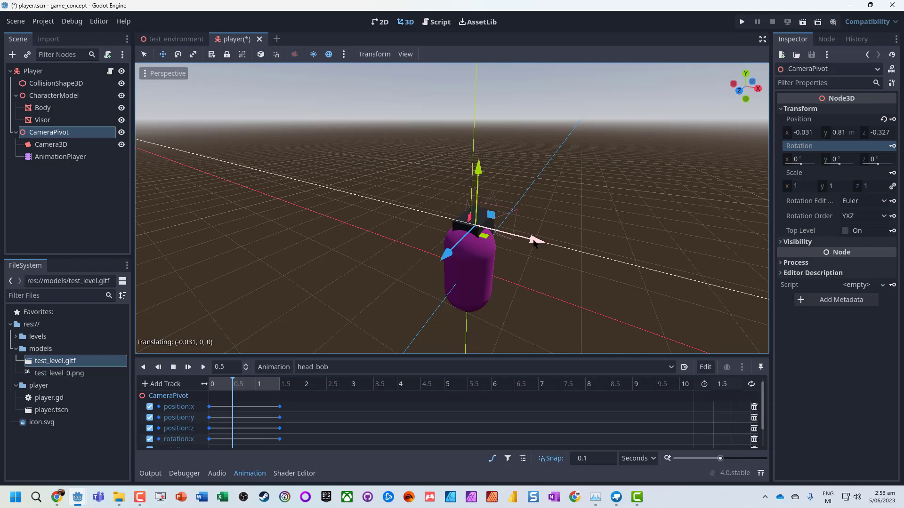
left_click_drag(533, 239, 516, 242)
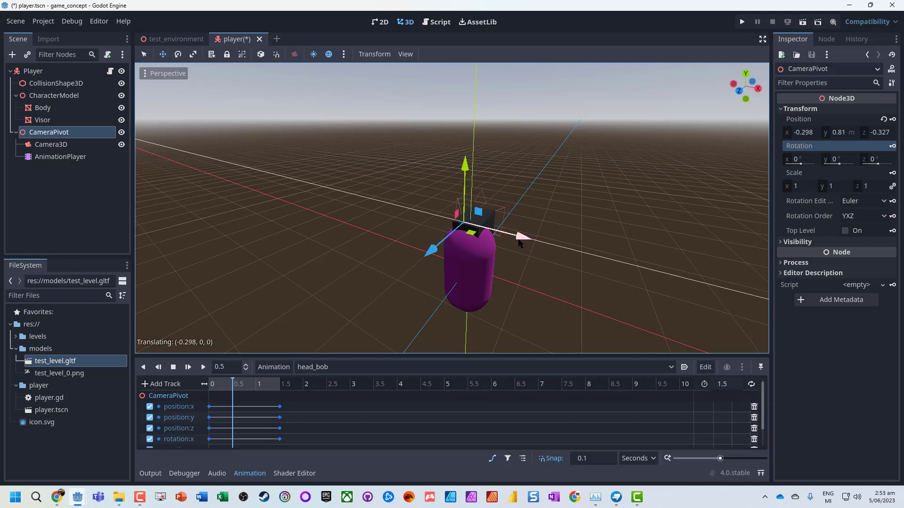
left_click_drag(522, 236, 516, 241)
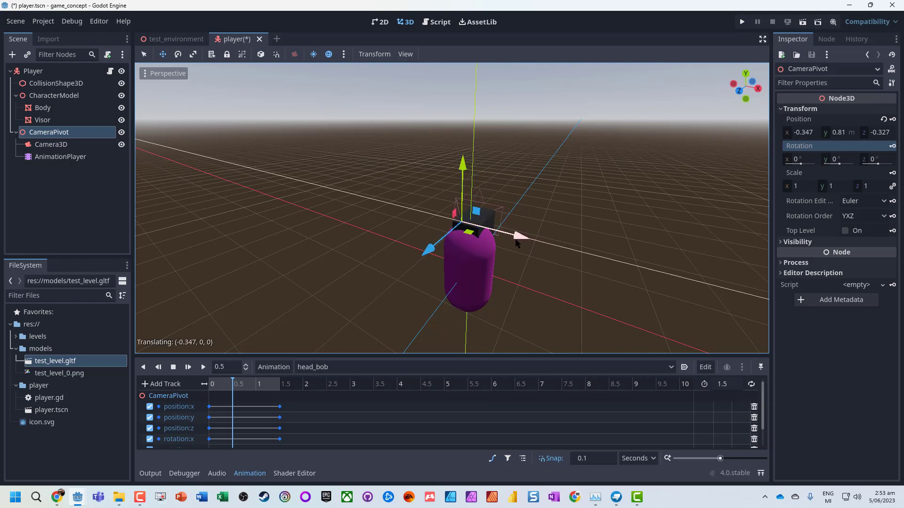
left_click_drag(514, 236, 519, 236)
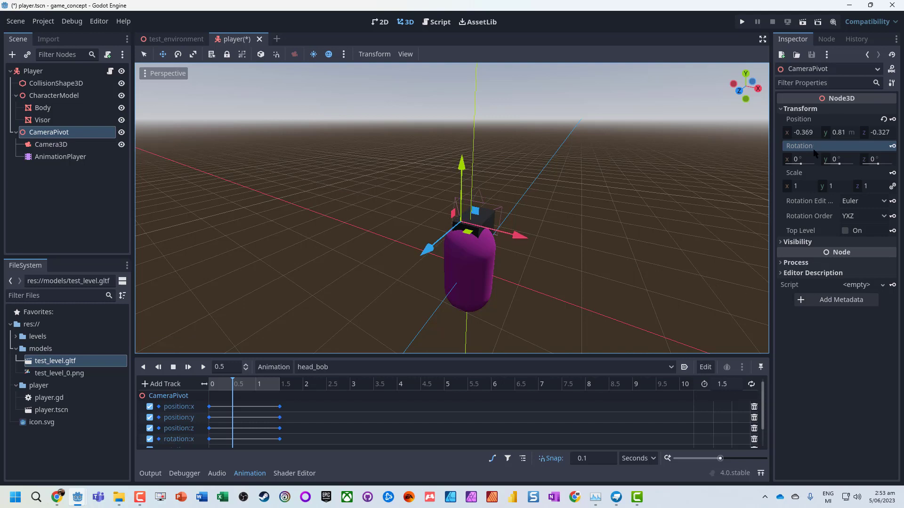
left_click_drag(836, 159, 839, 163)
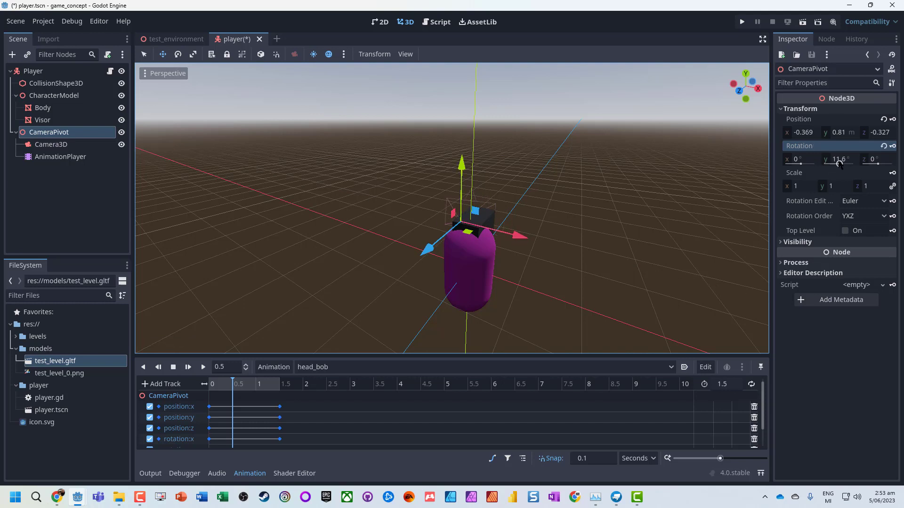
left_click_drag(839, 159, 835, 162)
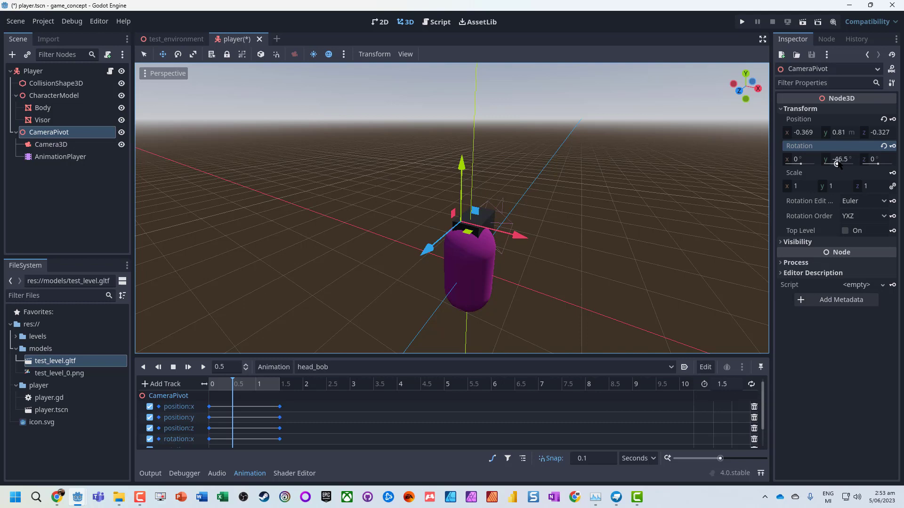
mouse_move(538, 160)
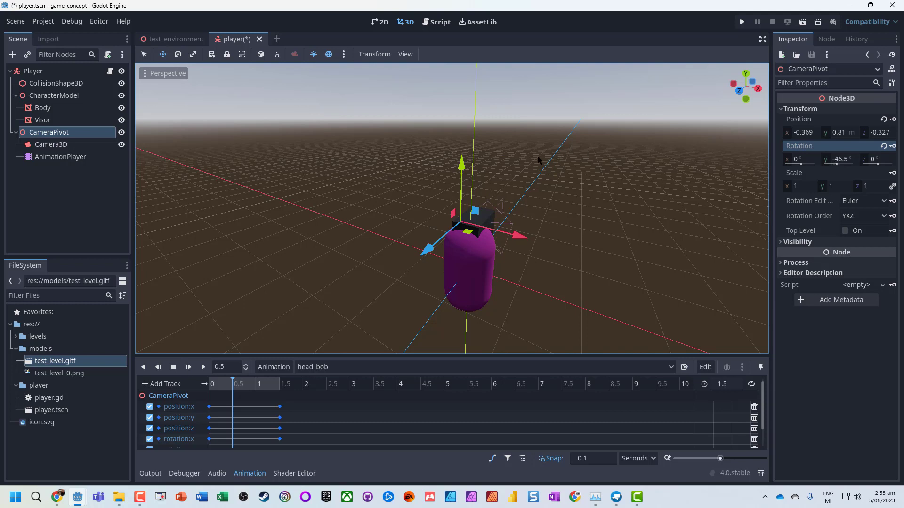
left_click_drag(461, 161, 460, 152)
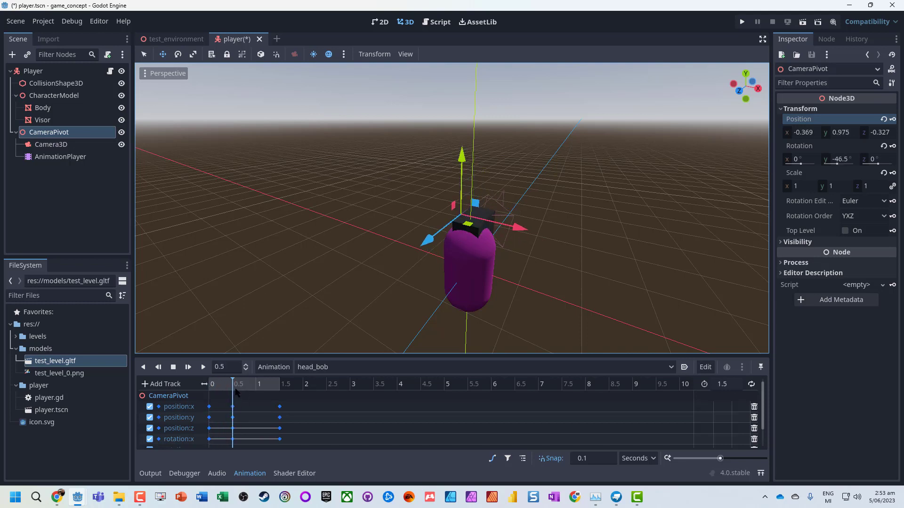
left_click(259, 383)
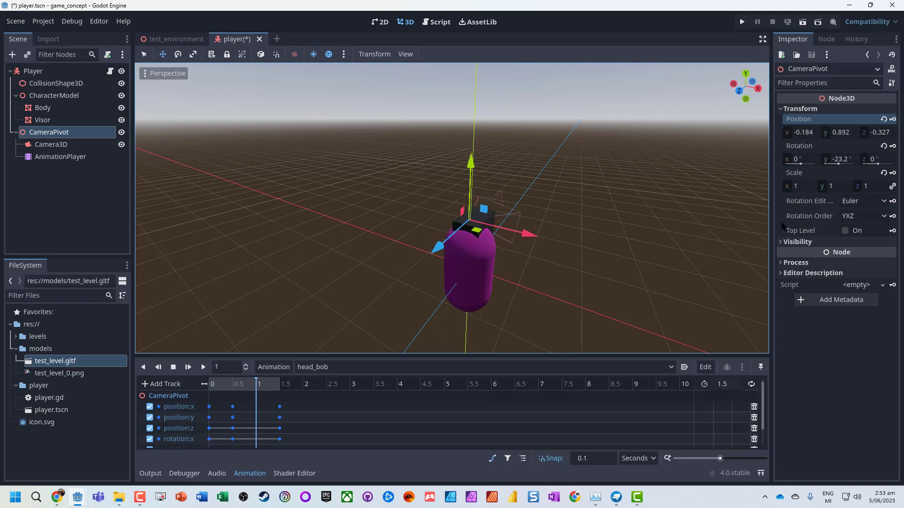
At the 1-second mark turn CameraPivot to about 23°, lower it and shift it sideways.
left_click_drag(838, 160, 834, 163)
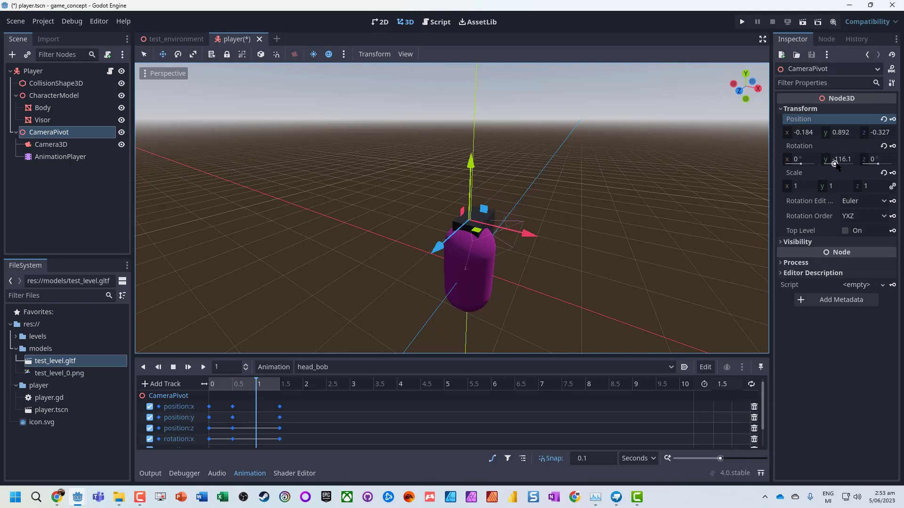
left_click_drag(837, 159, 839, 159)
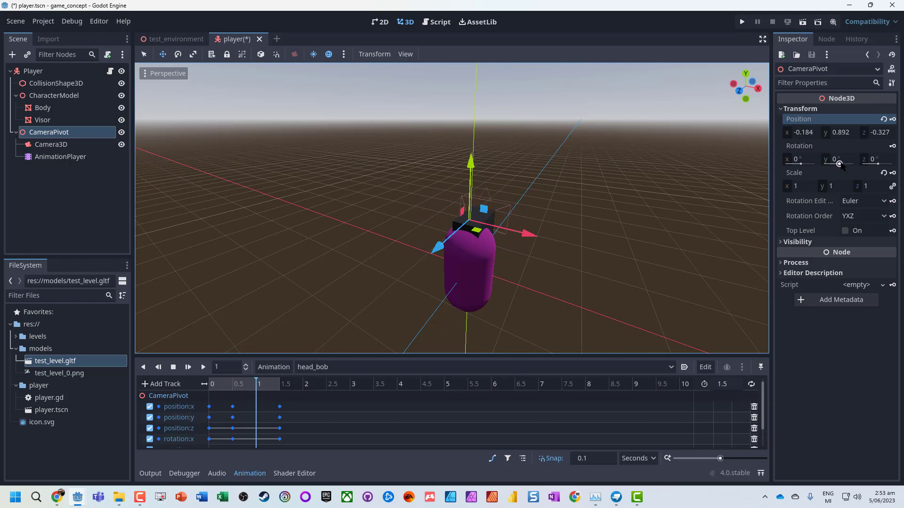
left_click_drag(836, 159, 848, 159)
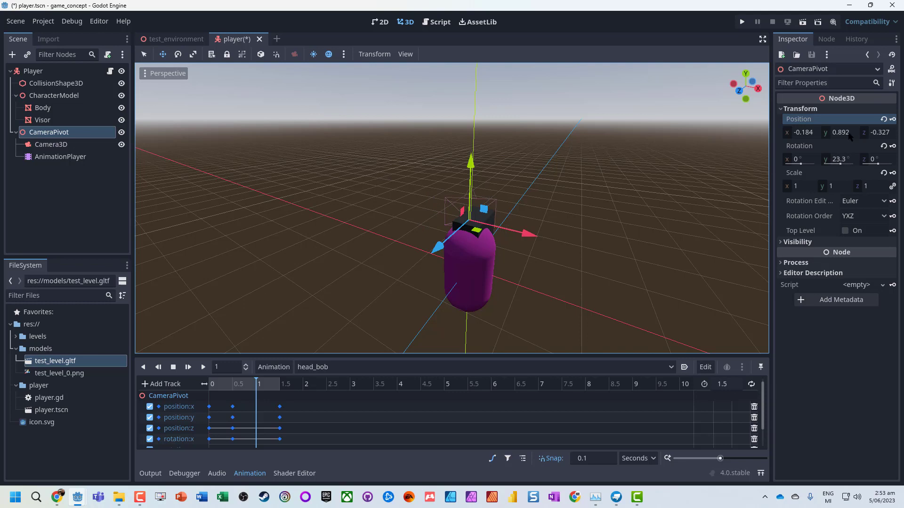
left_click_drag(471, 164, 471, 174)
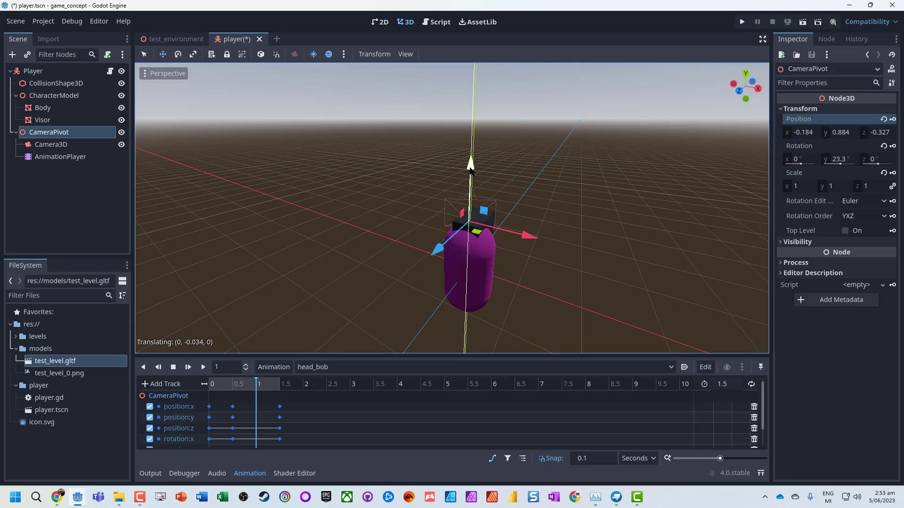
left_click_drag(471, 167, 471, 185)
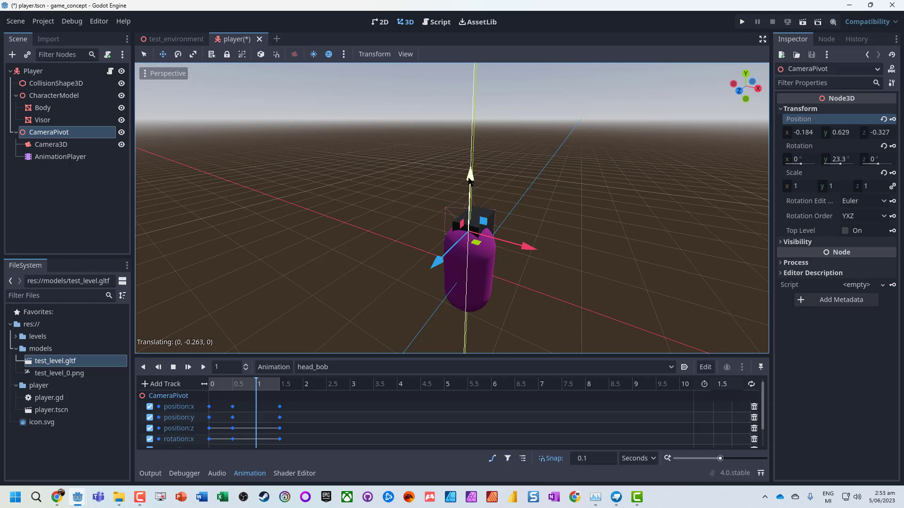
left_click_drag(527, 246, 522, 245)
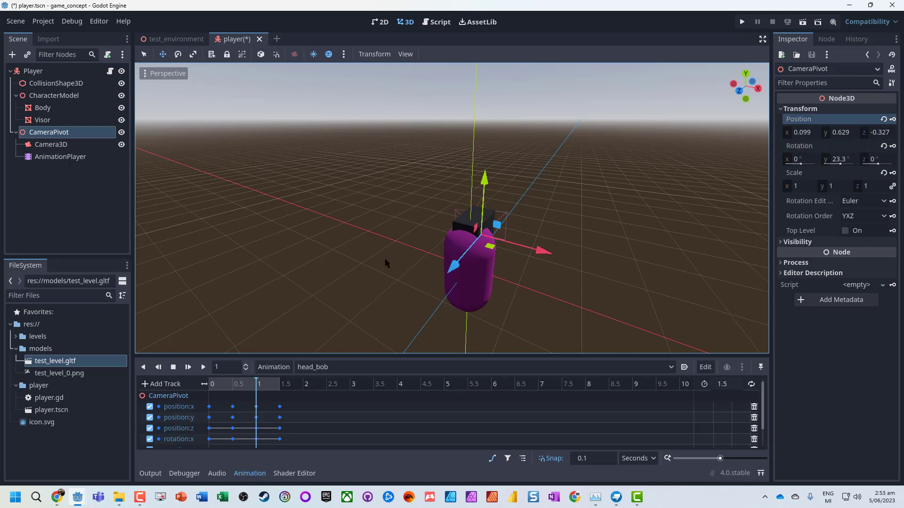
left_click(202, 367)
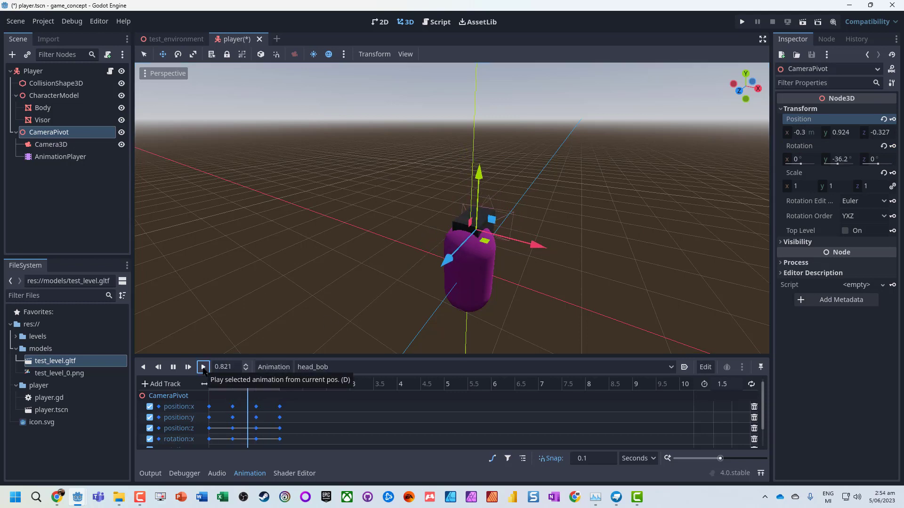
Play head_bob to the end and save player.tscn.
left_click(203, 367)
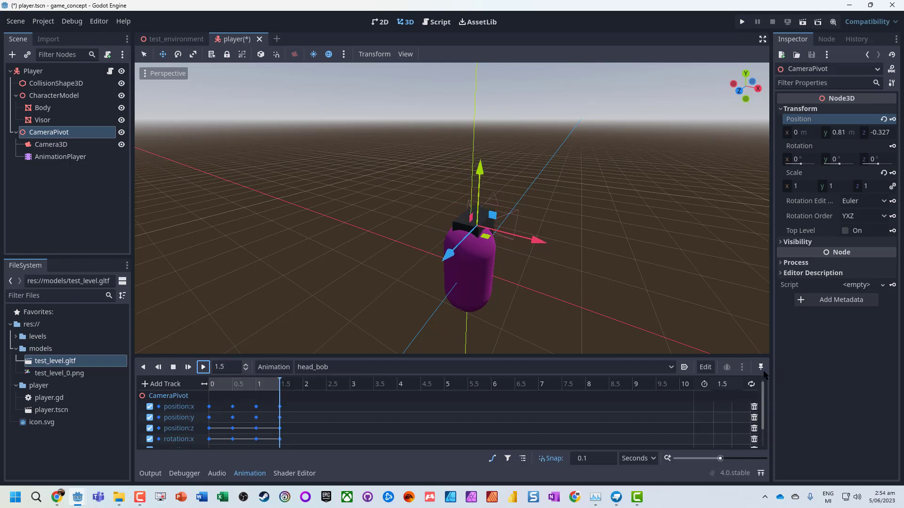
mouse_move(751, 384)
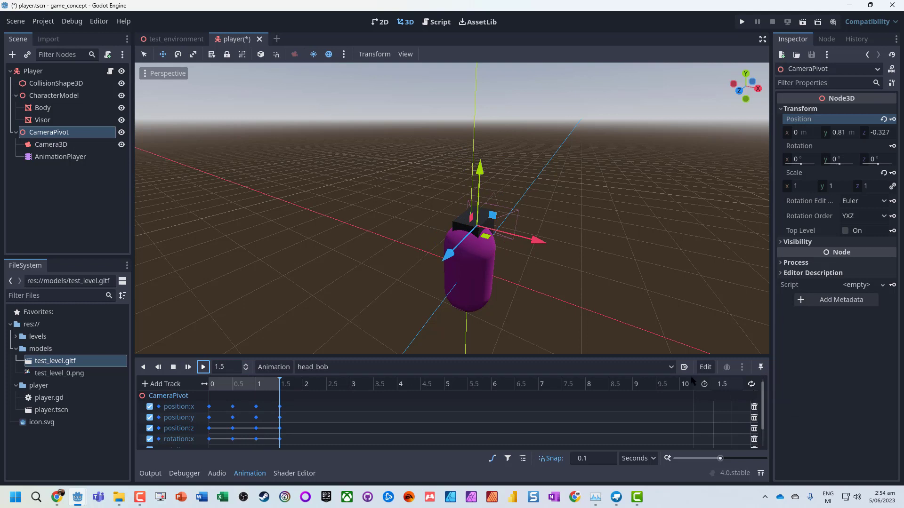
mouse_move(648, 364)
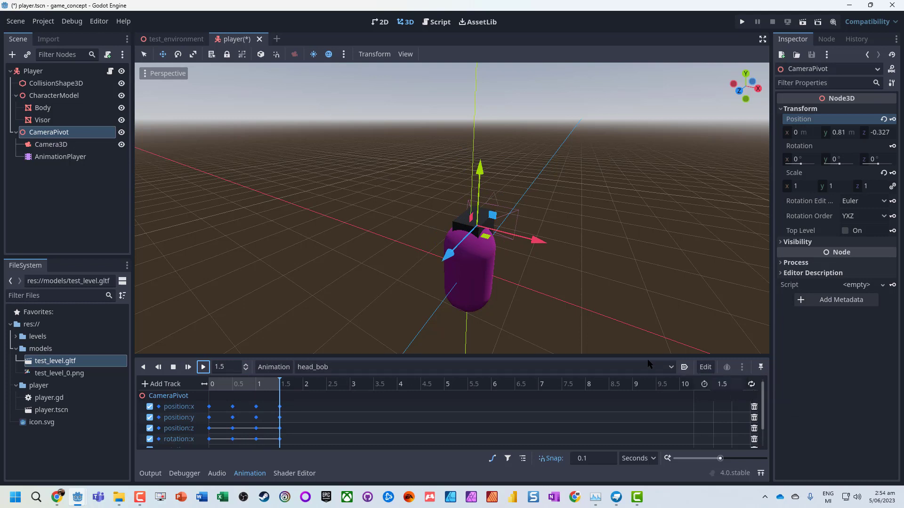
left_click(204, 366)
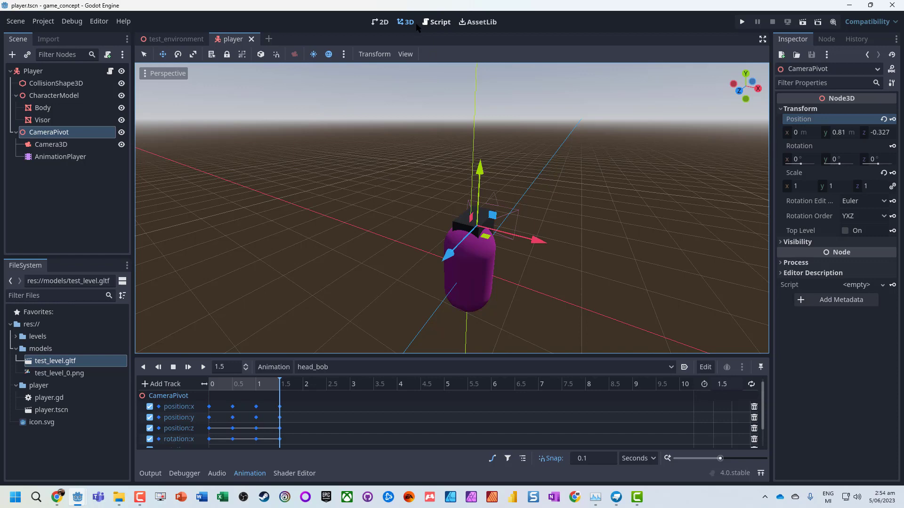
Run the project once to test it, leaving the debug output showing.
left_click(741, 22)
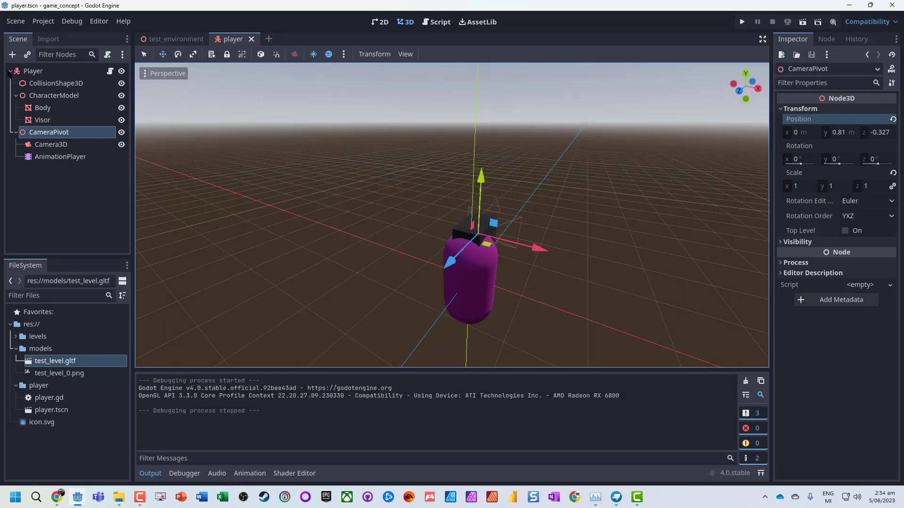
In player.gd's _physics_process, add 'if direction != Vector3():' after move_and_slide().
left_click(436, 21)
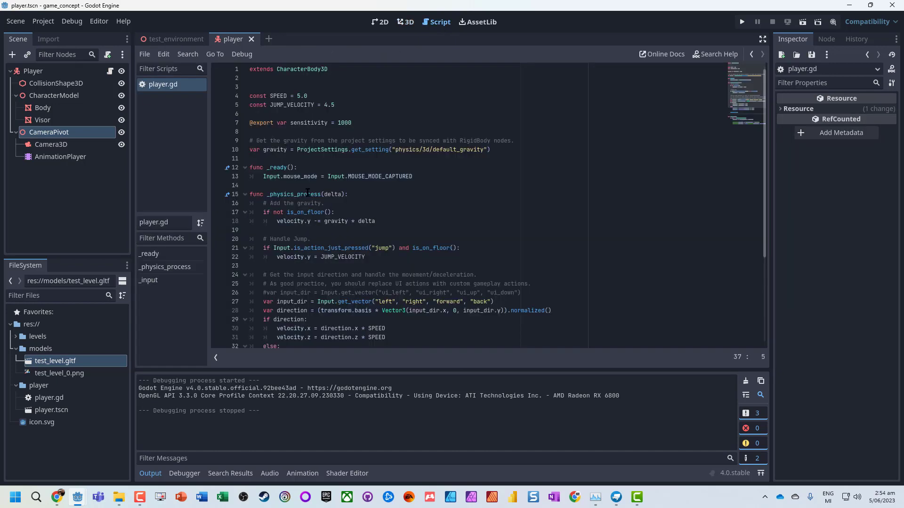
scroll("down", 3)
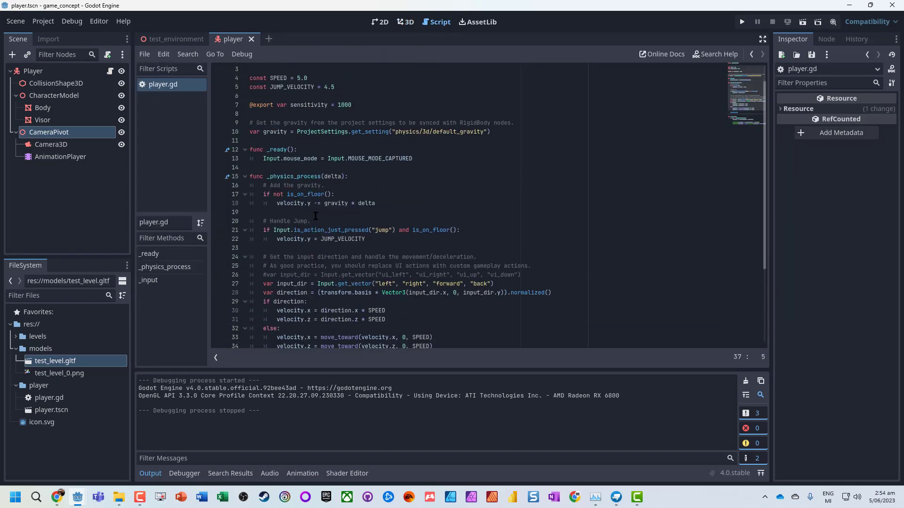
scroll("down", 3)
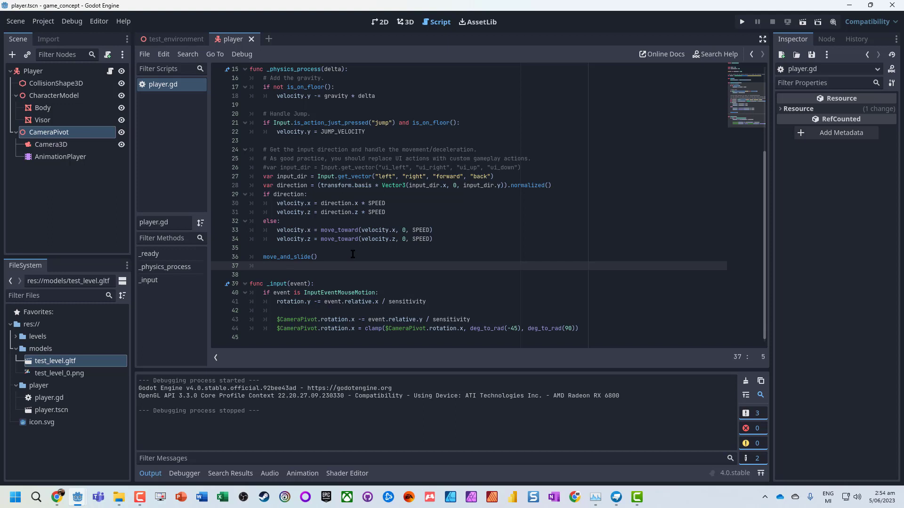
type("if")
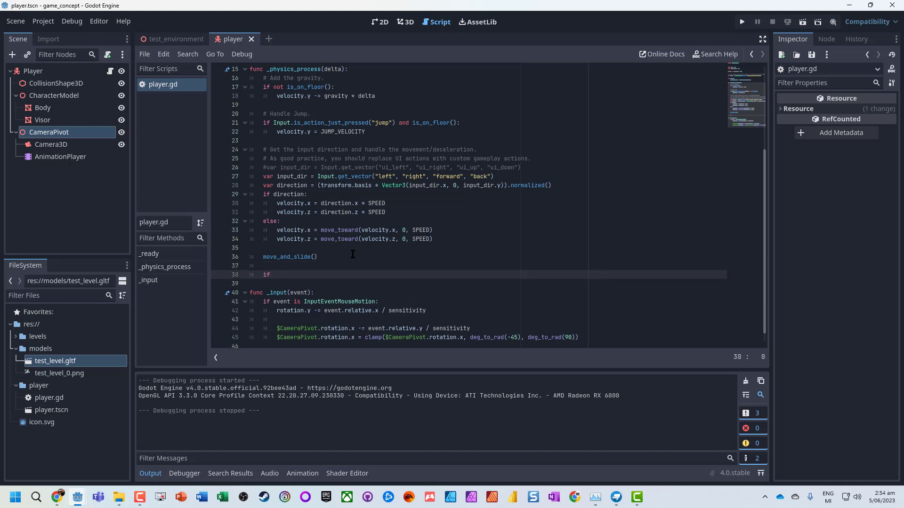
type("direction")
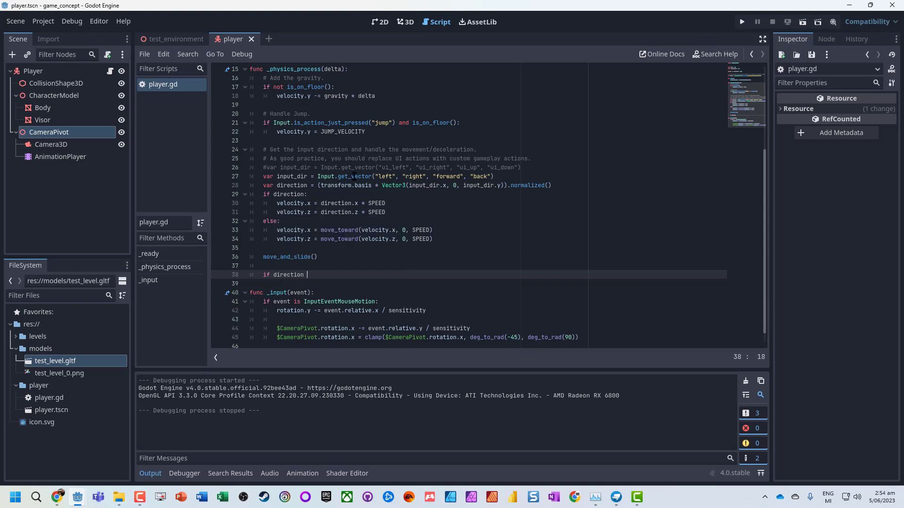
type("!= Vector3")
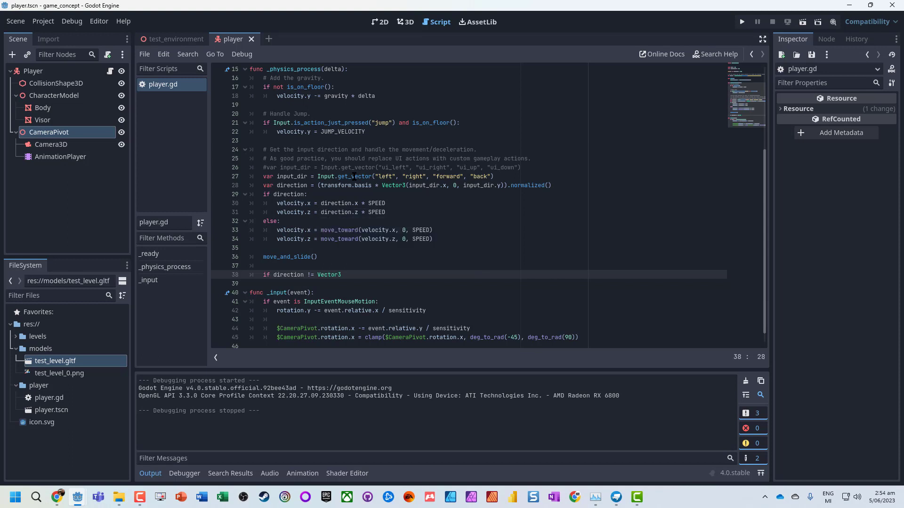
type("()")
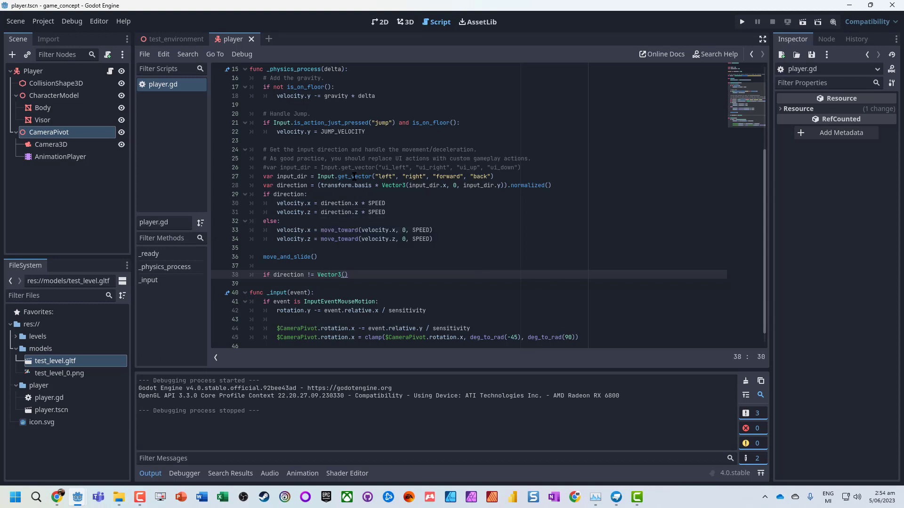
type(":")
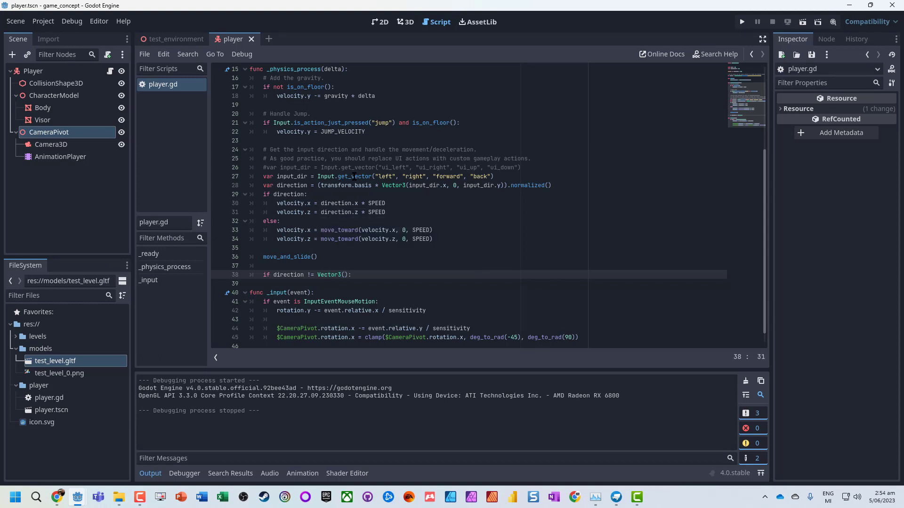
key("enter")
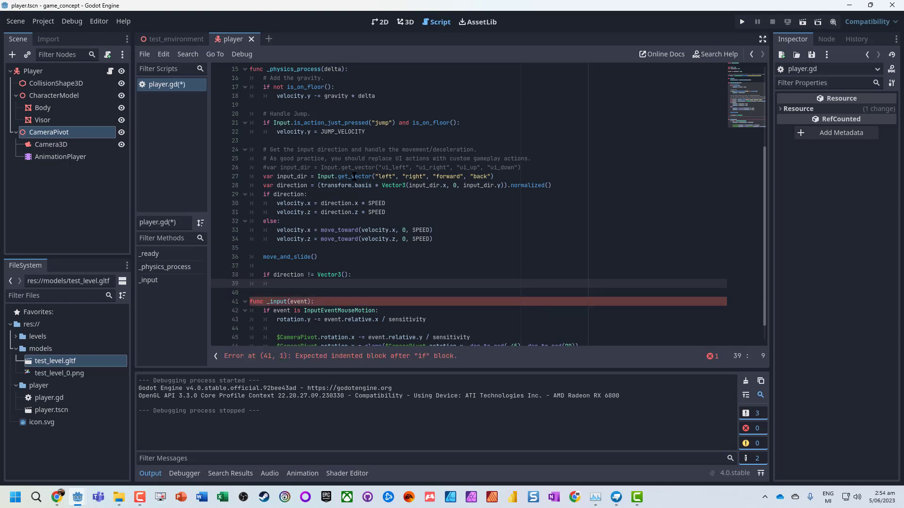
mouse_move(208, 5)
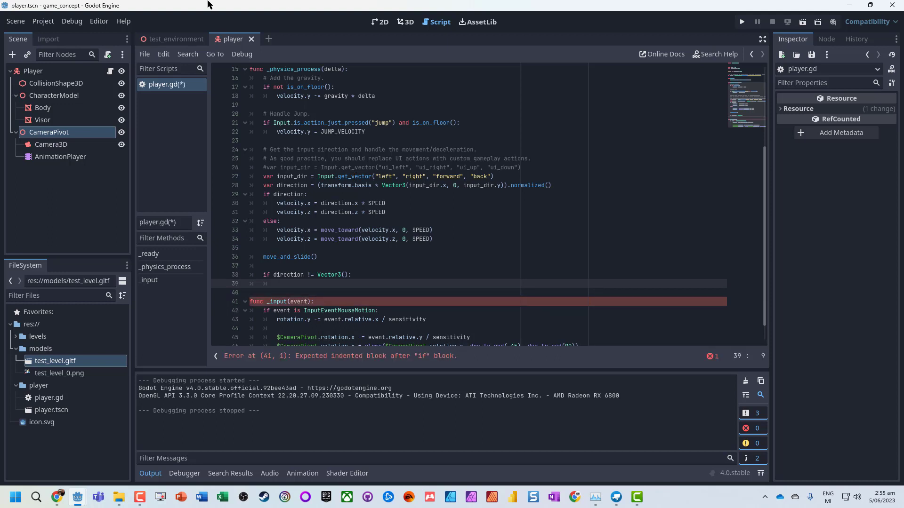
mouse_move(33, 71)
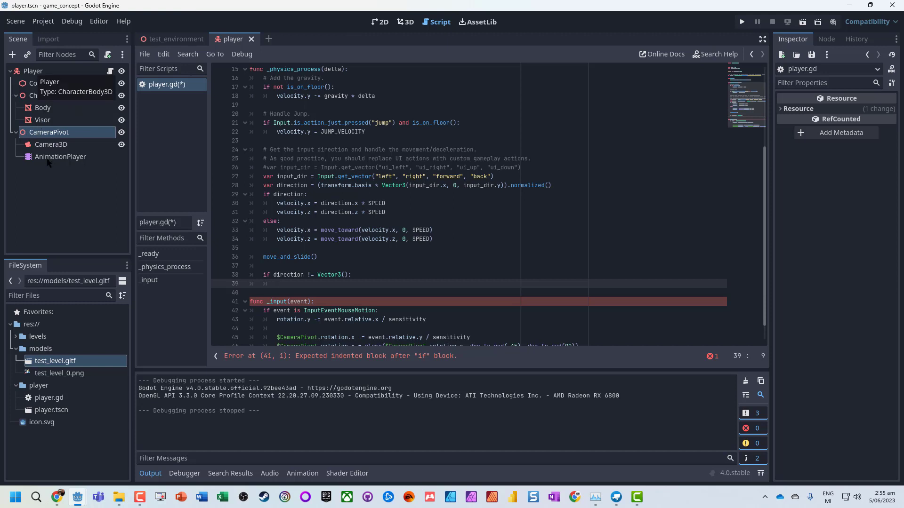
Call $CameraPivot/AnimationPlayer.play("head_bob") inside the check and run the game.
type("$")
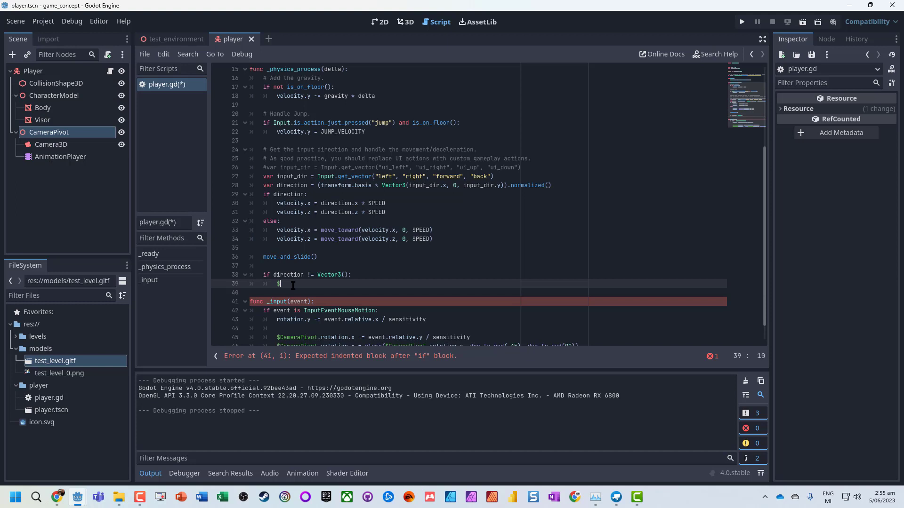
type("$CameraPivot")
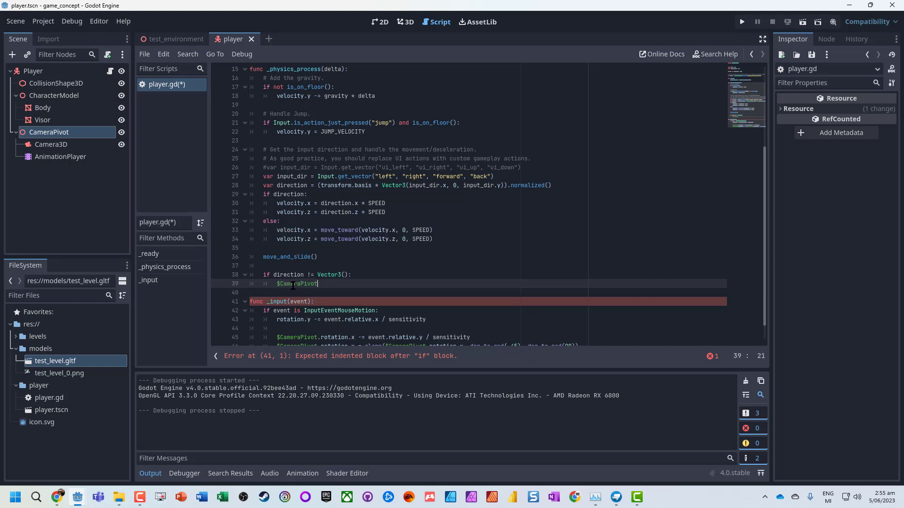
type("/AnimationPlayer")
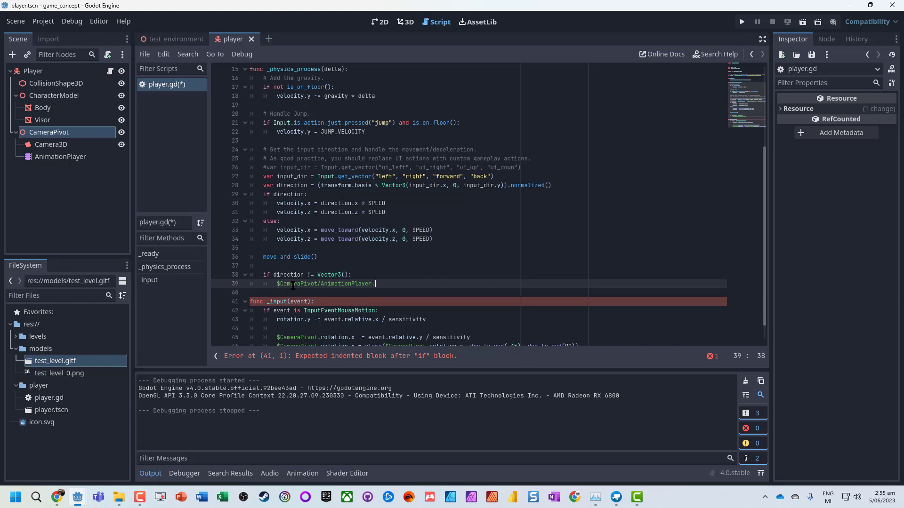
type(".play()")
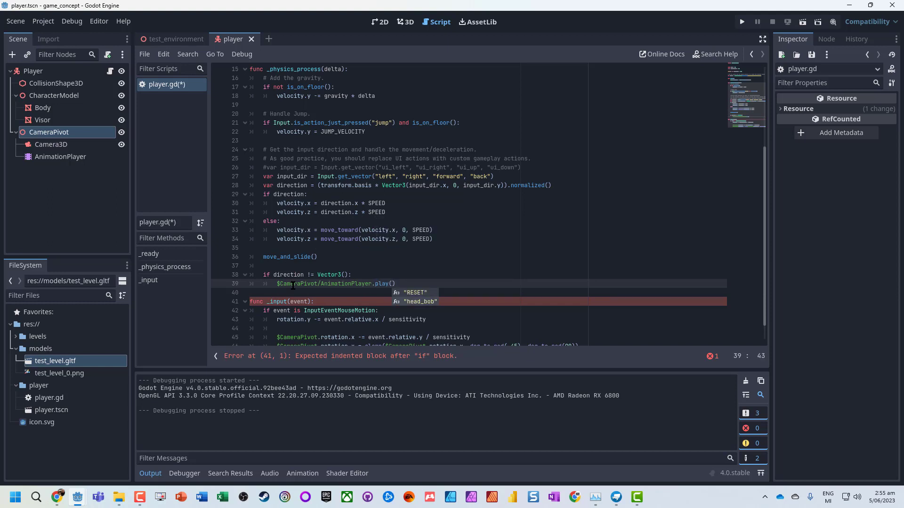
left_click(417, 301)
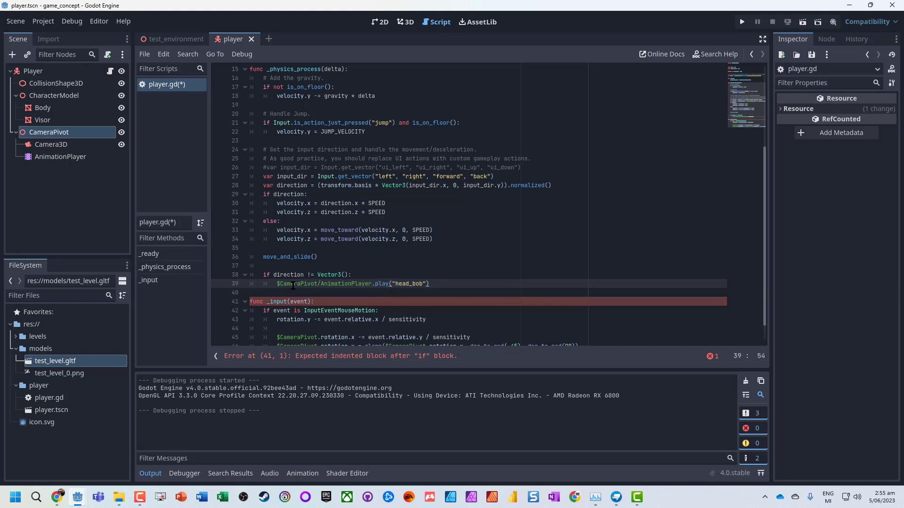
left_click(741, 21)
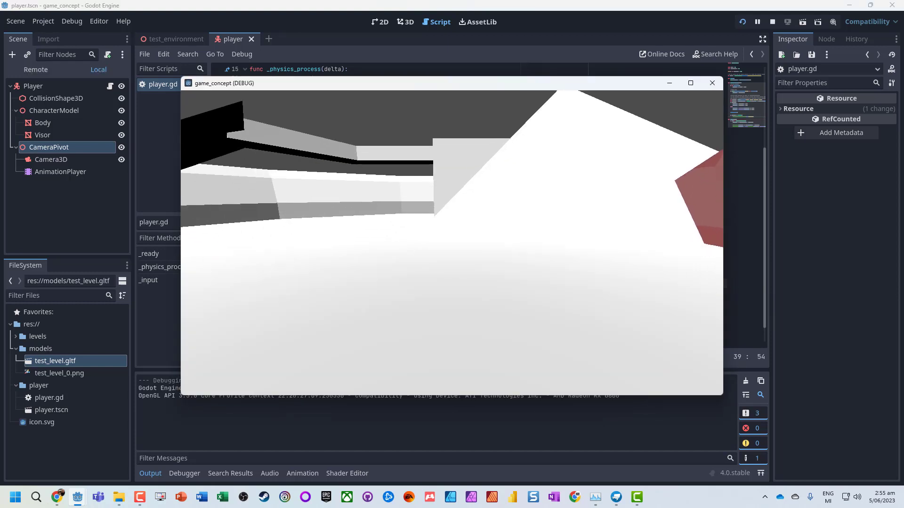